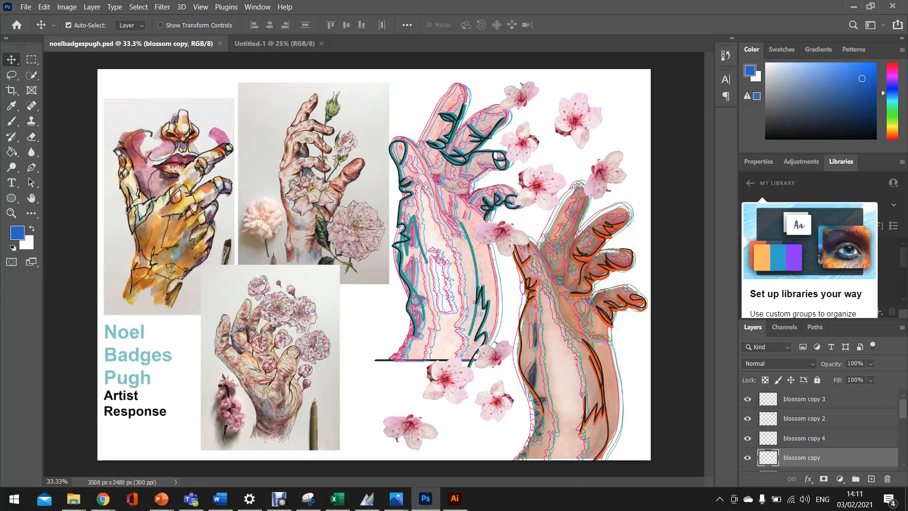
# - Create a new A4 portrait document (210×297 mm, 300 ppi) from the preset
pyautogui.click(321, 44)
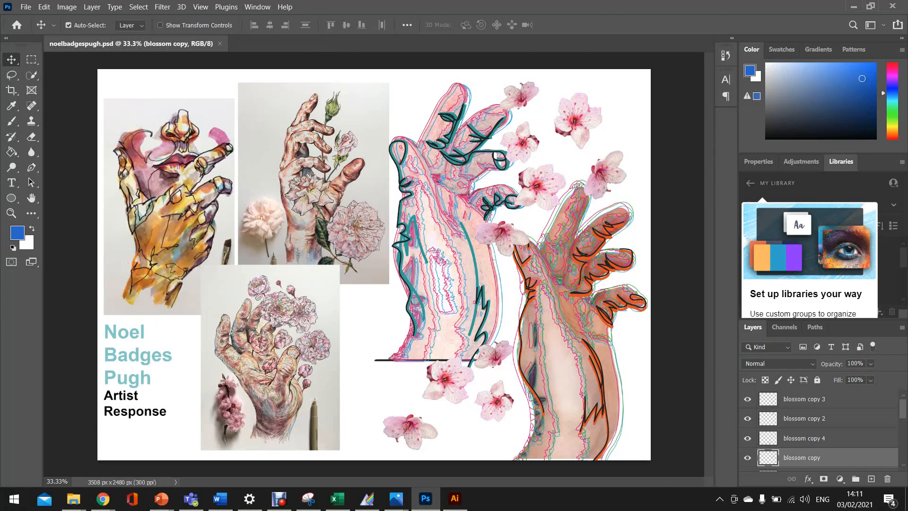
pyautogui.click(26, 7)
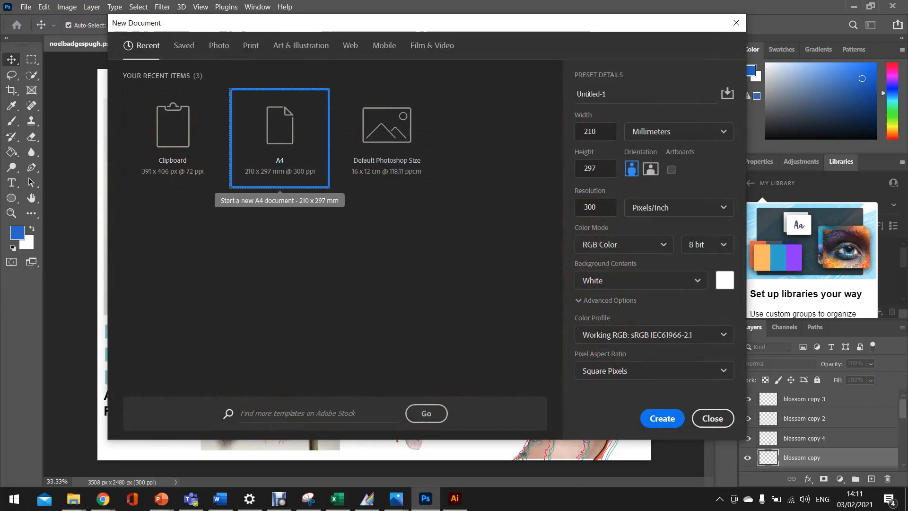
pyautogui.click(661, 418)
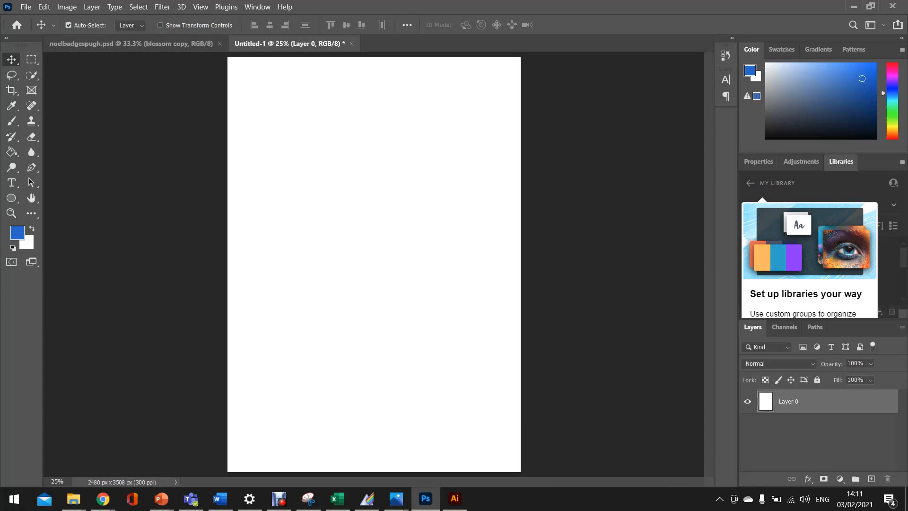
# - Place the hand-on-lined-paper photo from the Desktop as an embedded layer
pyautogui.click(26, 6)
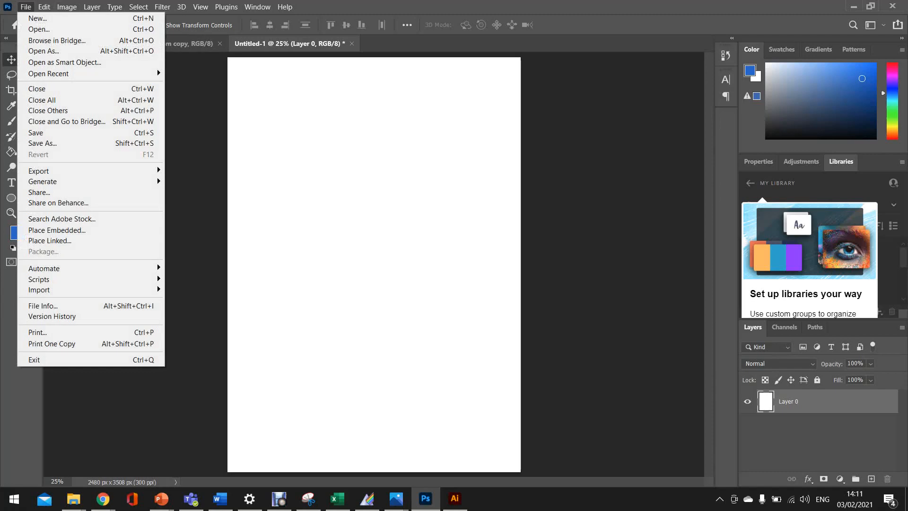
pyautogui.click(57, 230)
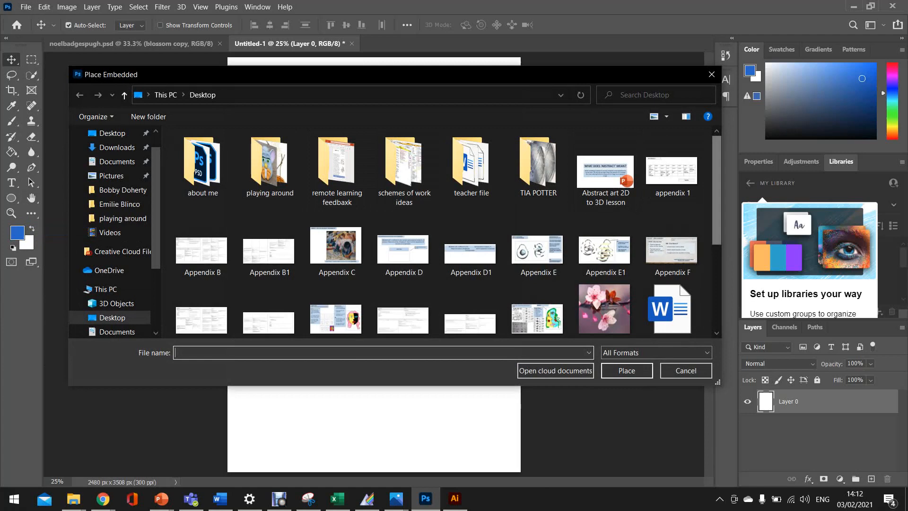
pyautogui.click(625, 371)
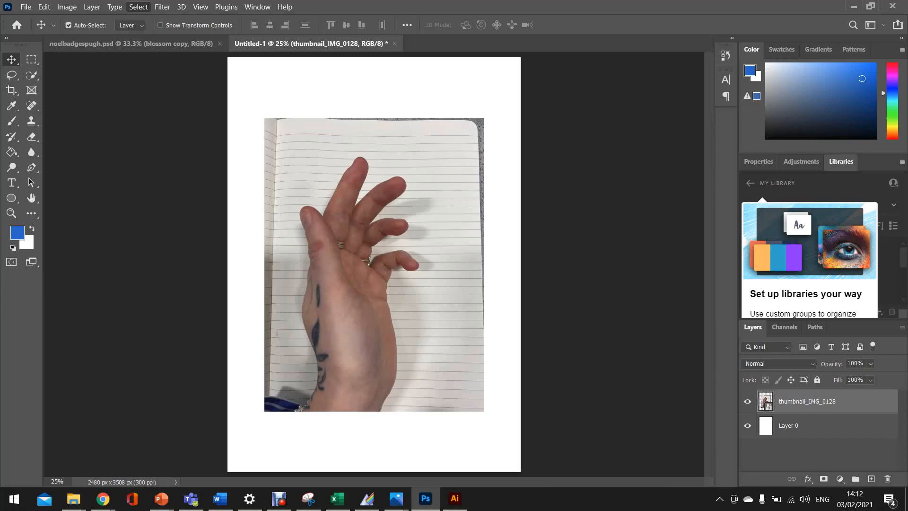
# - Select the hand, invert the selection and delete the lined-paper background
pyautogui.click(138, 6)
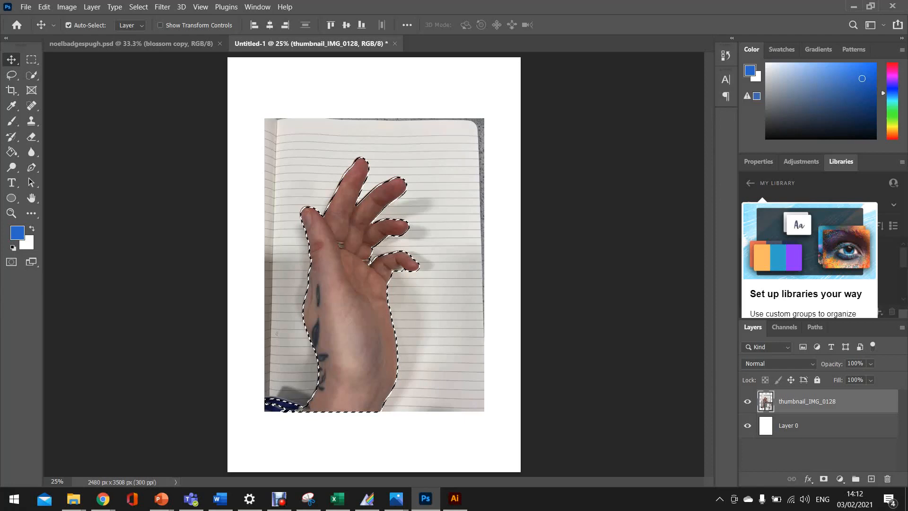
pyautogui.click(33, 75)
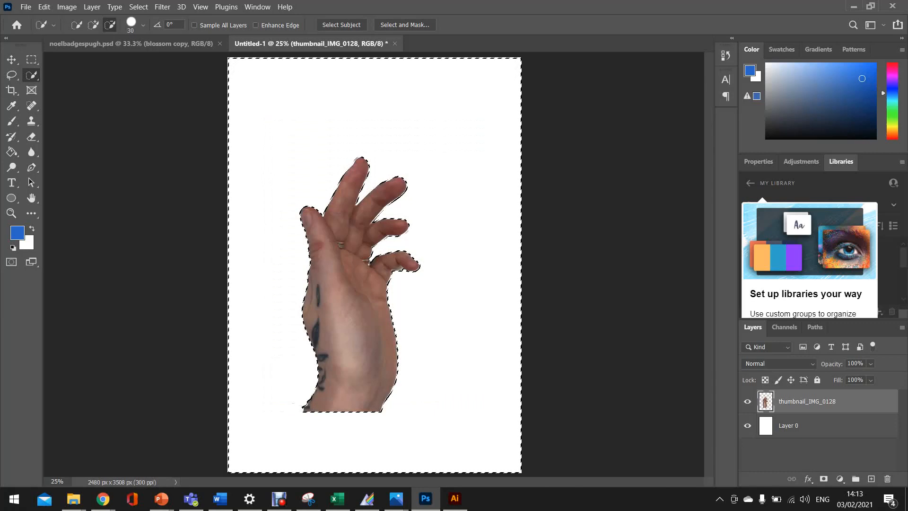
# - Deselect the area around the cut-out hand
pyautogui.click(138, 6)
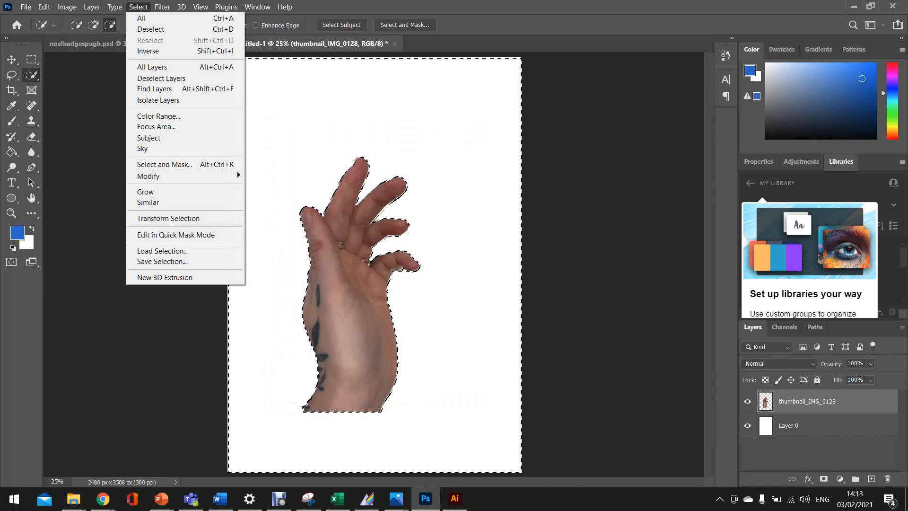
pyautogui.click(150, 30)
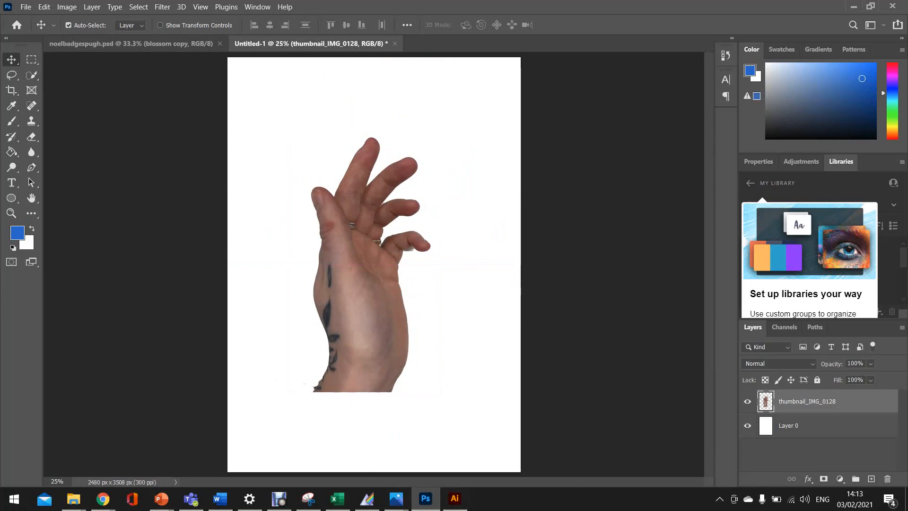
# - Compare with the reference artwork, then enlarge the hand and brighten its skin tones
pyautogui.click(67, 7)
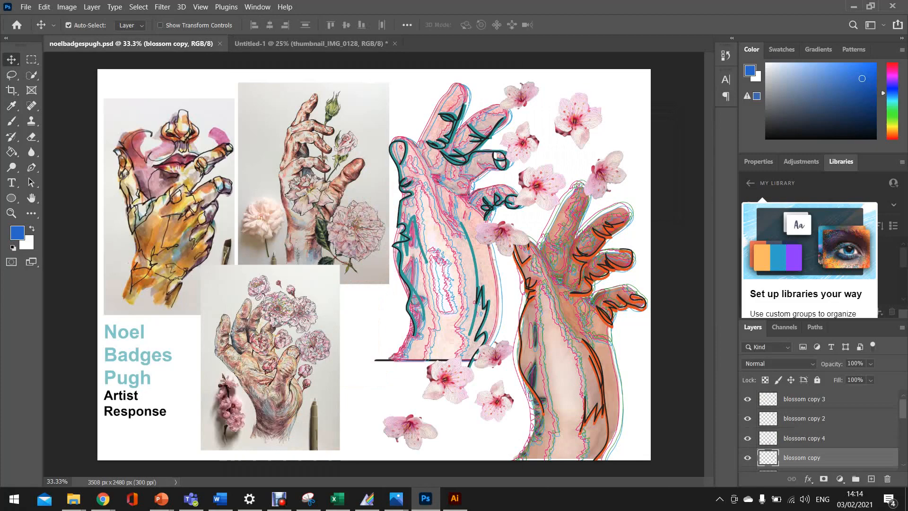
pyautogui.click(311, 43)
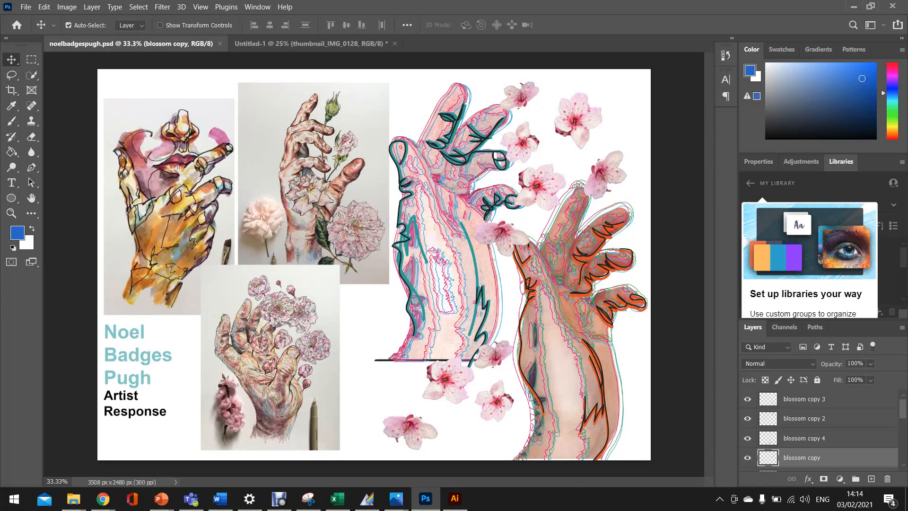
pyautogui.click(313, 42)
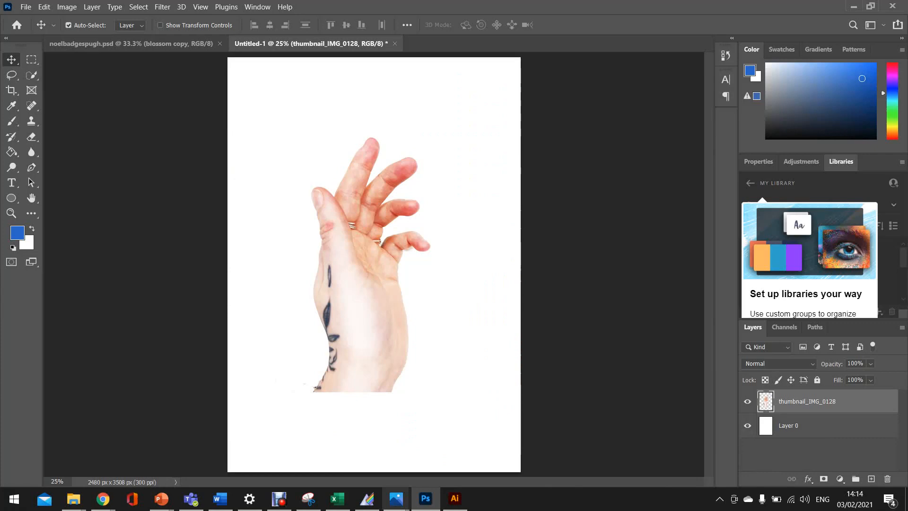
# - Copy the hand layer into a new Illustrator document for tracing
pyautogui.click(455, 498)
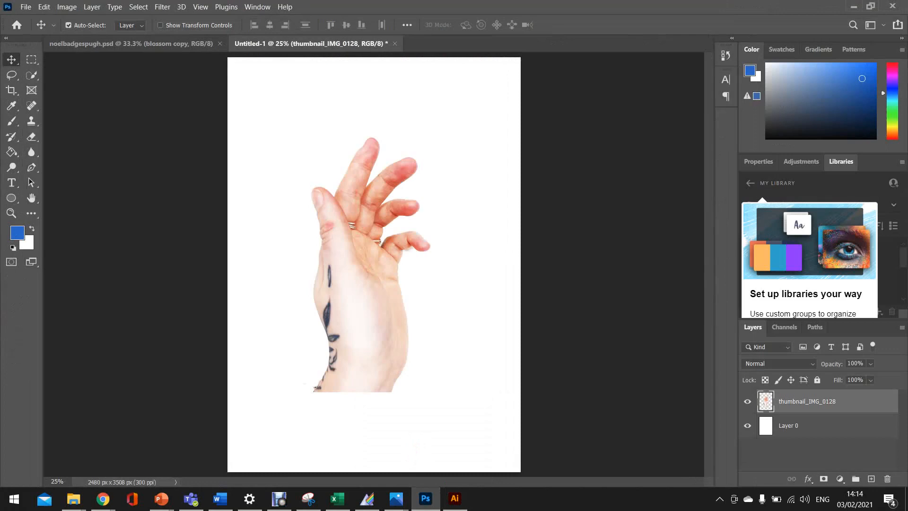
pyautogui.click(455, 499)
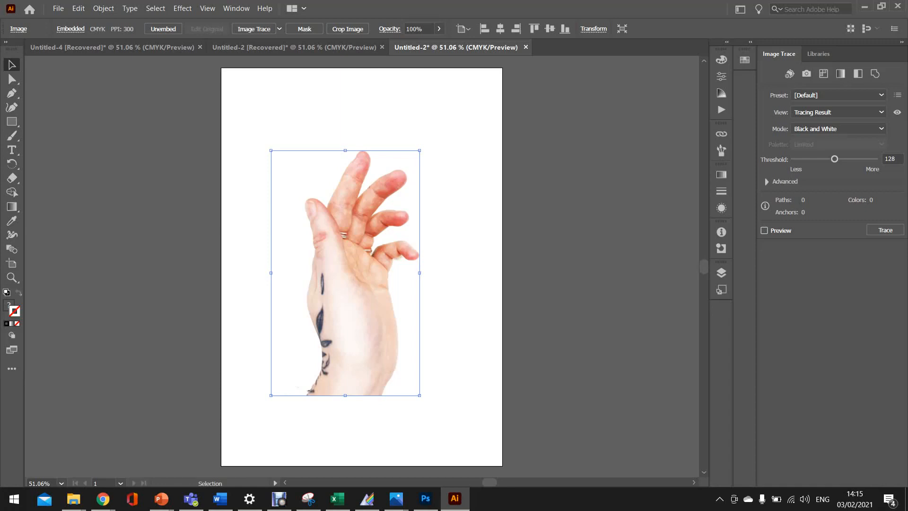
# - Show the Image Trace panel and its preset list for the selected hand image
pyautogui.click(425, 498)
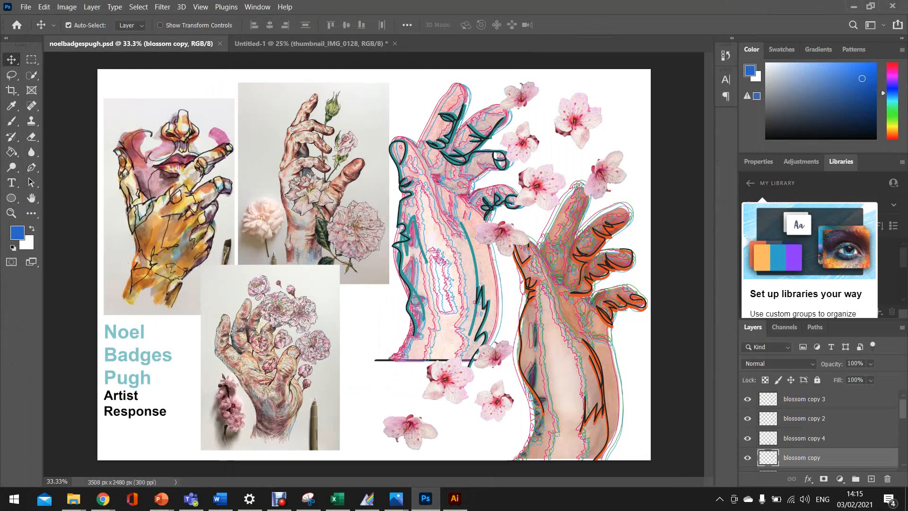
pyautogui.click(455, 498)
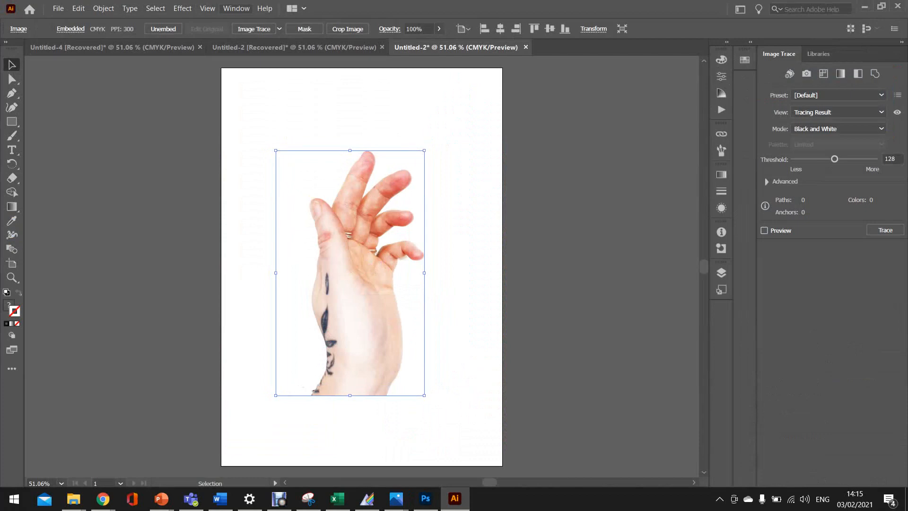
pyautogui.click(236, 9)
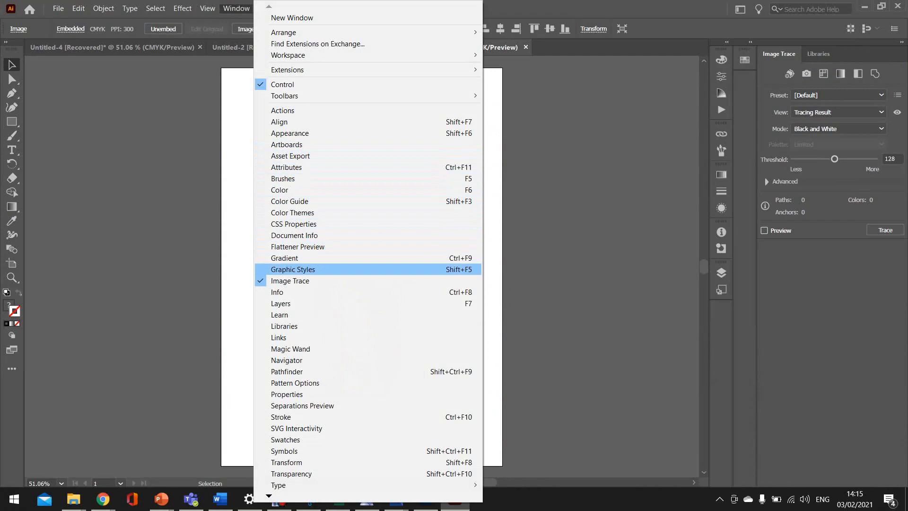
pyautogui.moveTo(289, 200)
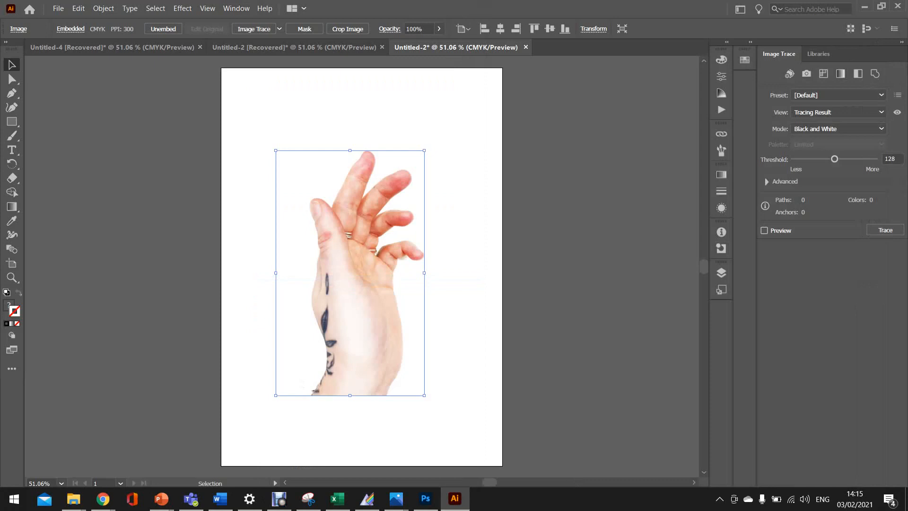
pyautogui.click(837, 95)
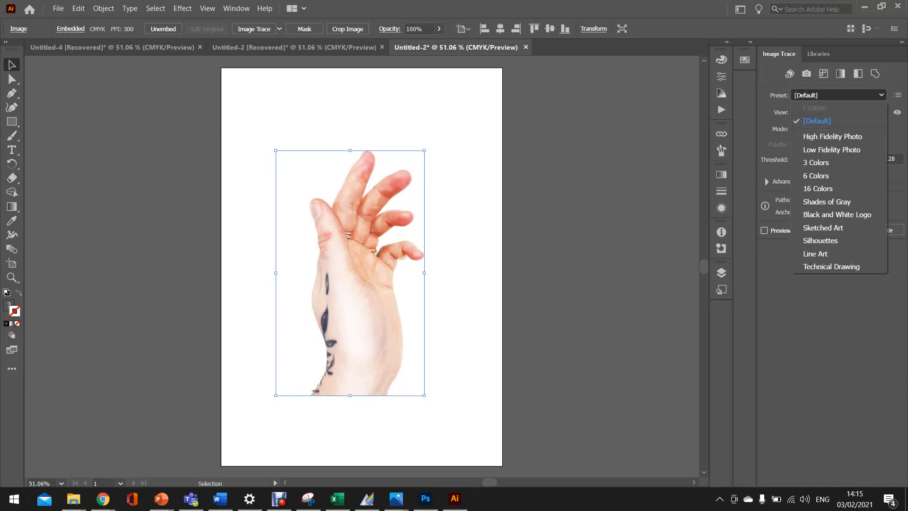
# - Trace the hand with the 3 Colors preset and view it as outlines only
pyautogui.click(816, 163)
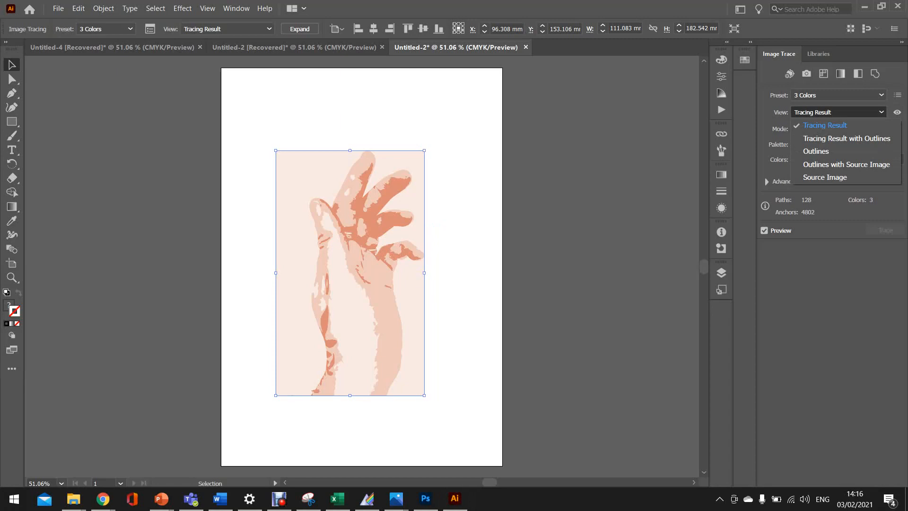
pyautogui.click(816, 152)
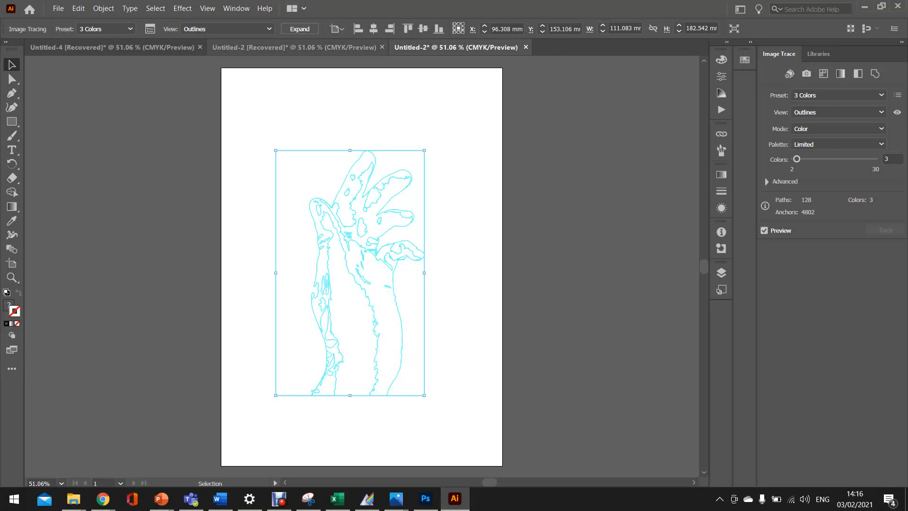
# - Expand the trace into editable paths with a green stroke and no fill
pyautogui.click(299, 28)
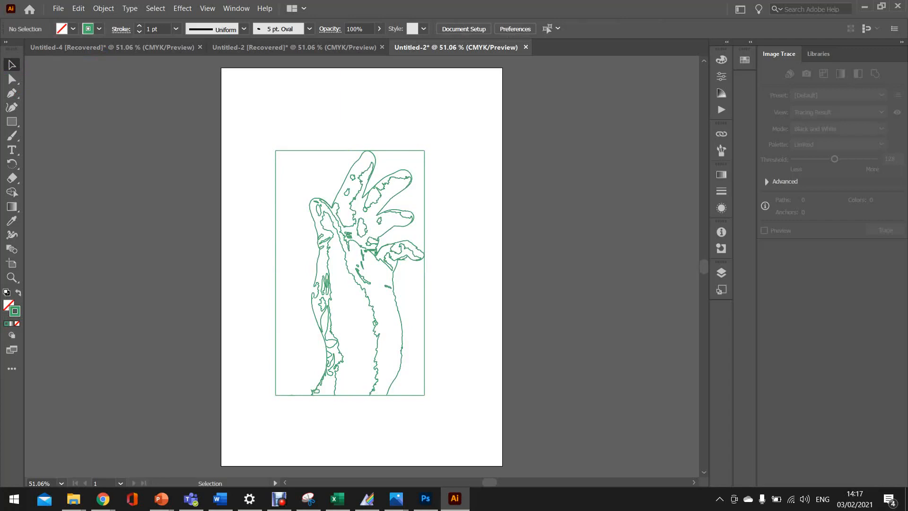
# - Select the leftover rectangular frame path with Direct Selection and delete it
pyautogui.click(347, 261)
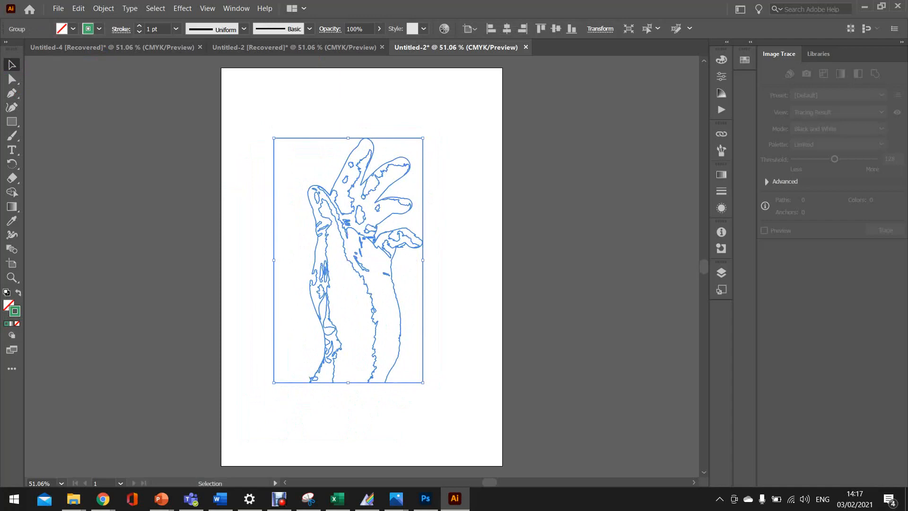
pyautogui.moveTo(13, 78)
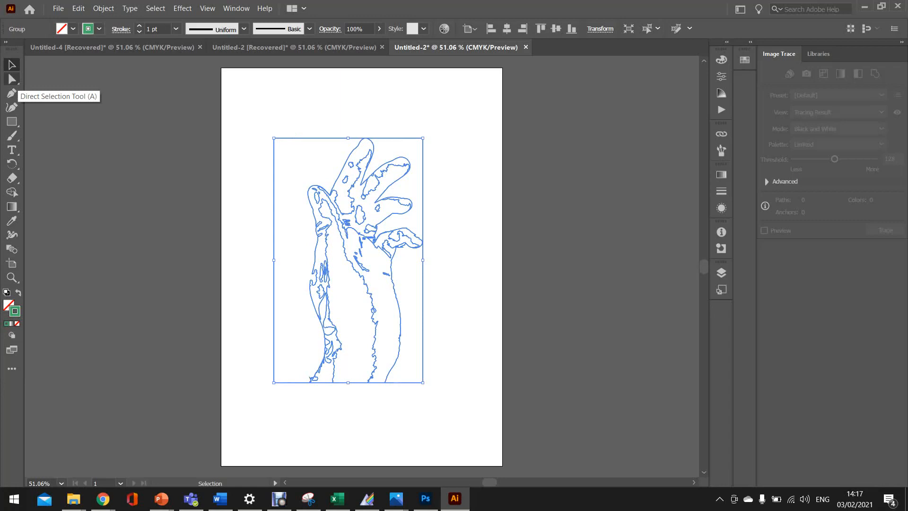
pyautogui.click(13, 78)
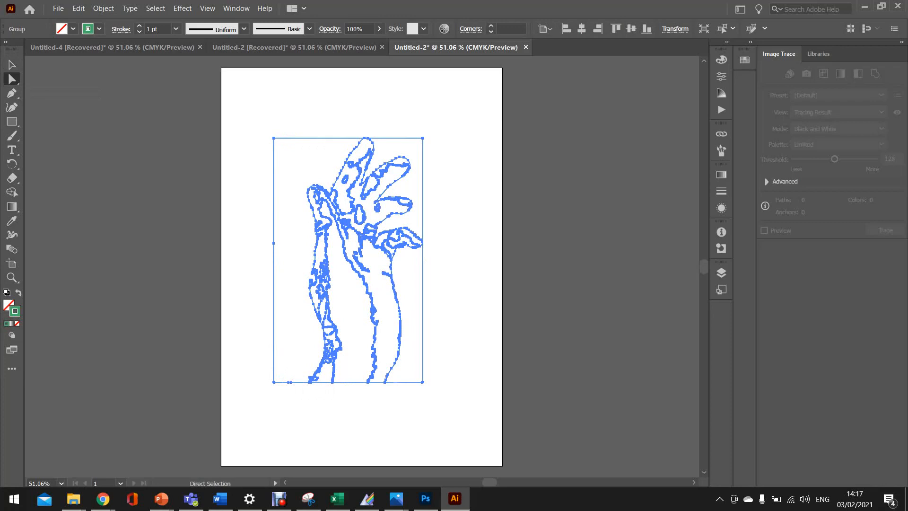
pyautogui.moveTo(421, 140)
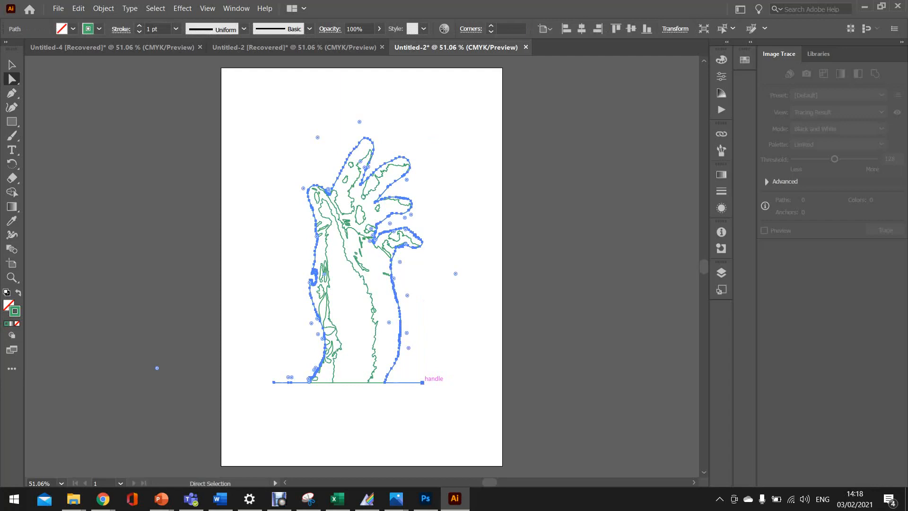
pyautogui.click(288, 381)
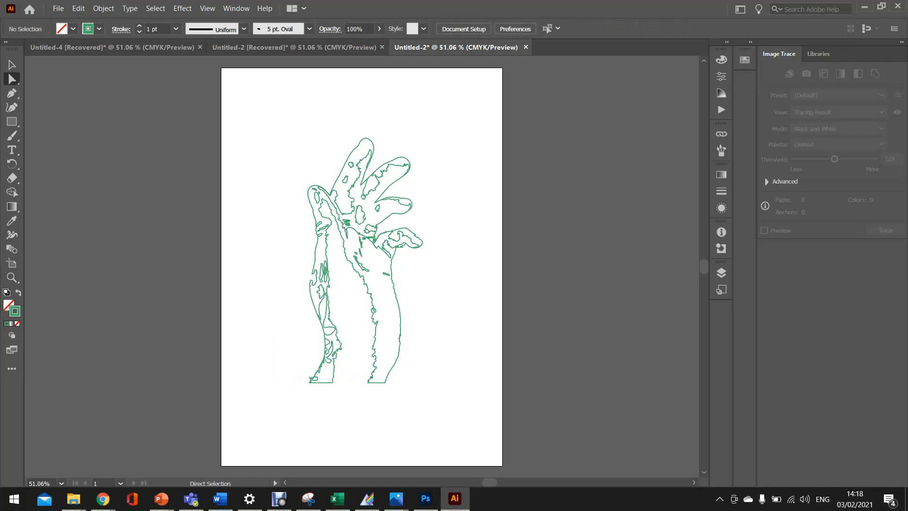
# - Drag the hand outline group to the left edge of the artboard, then return to Photoshop
pyautogui.click(347, 261)
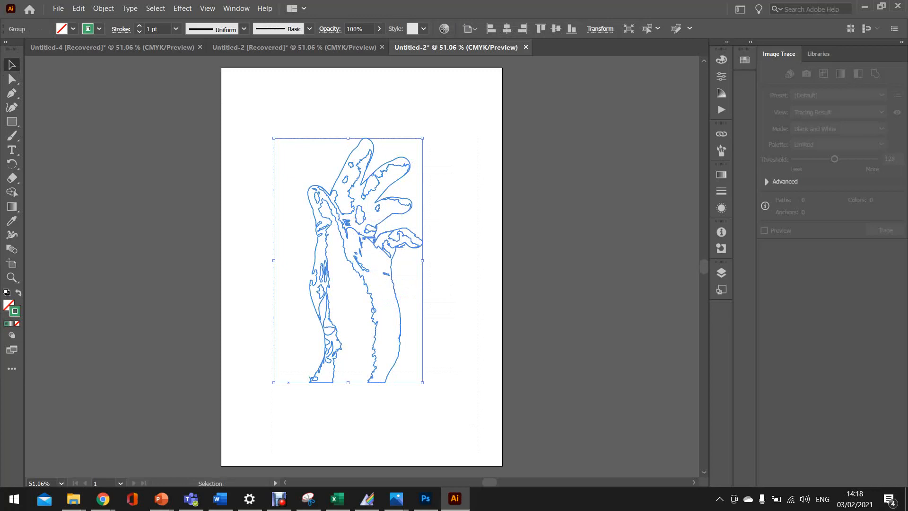
pyautogui.rightClick(347, 232)
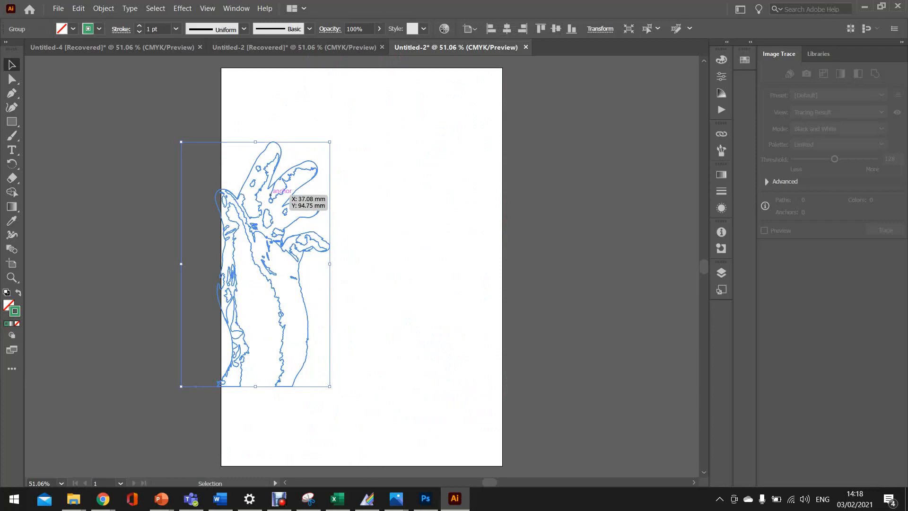
pyautogui.click(426, 499)
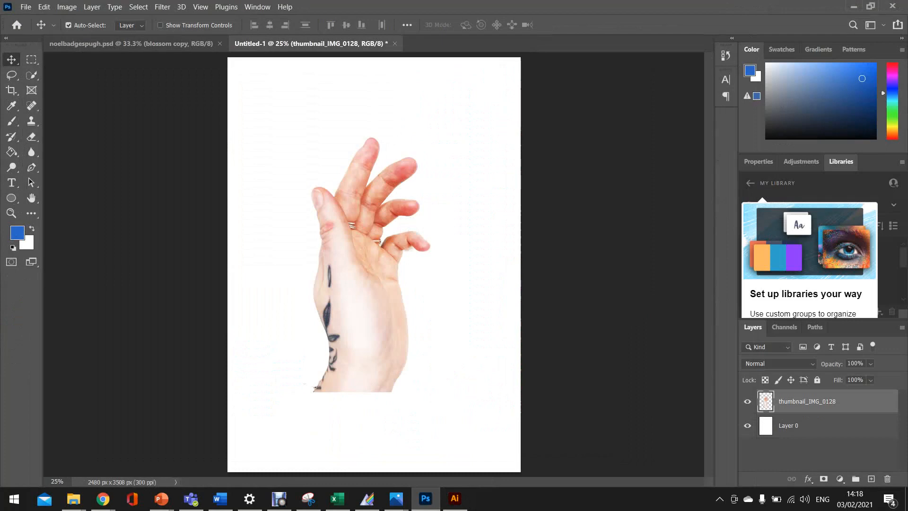
# - Copy the cut-out hand photo layer from Photoshop and paste it beside the outlines in Illustrator
pyautogui.click(454, 498)
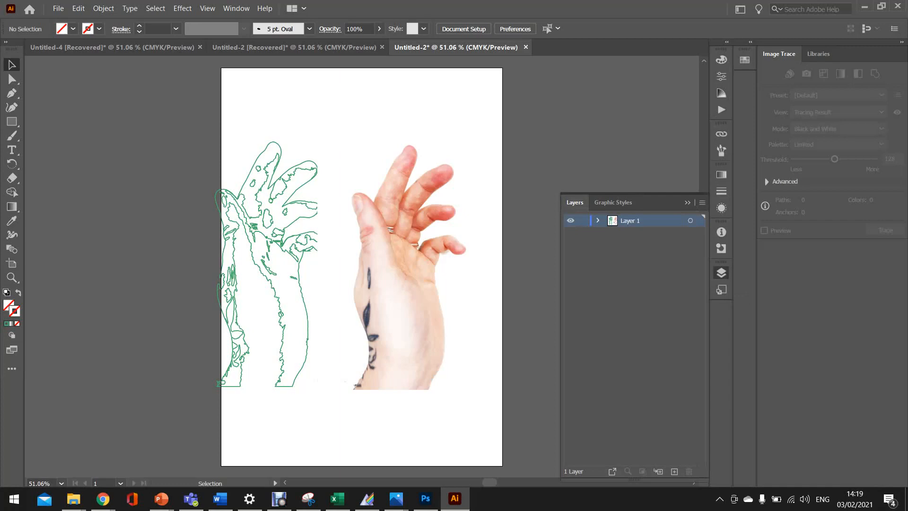
# - Select the green traced outlines and align them exactly over the pasted hand photo
pyautogui.click(597, 220)
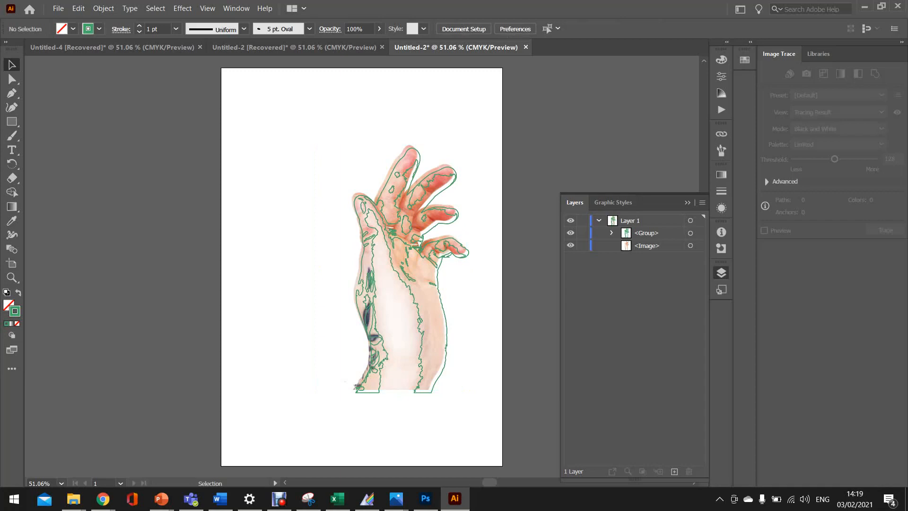
pyautogui.click(646, 232)
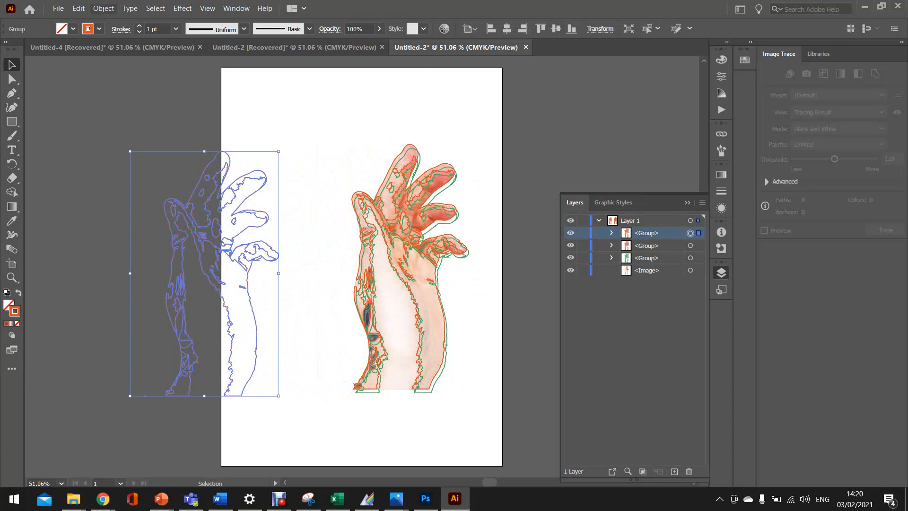
# - Position the orange and blue outline copies offset over the photo, then view the Photoshop reference board
pyautogui.click(88, 29)
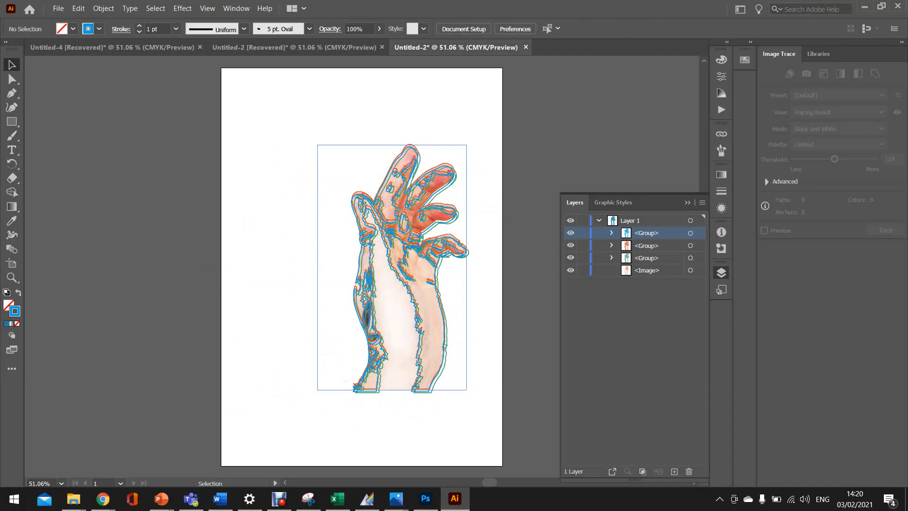
pyautogui.click(424, 498)
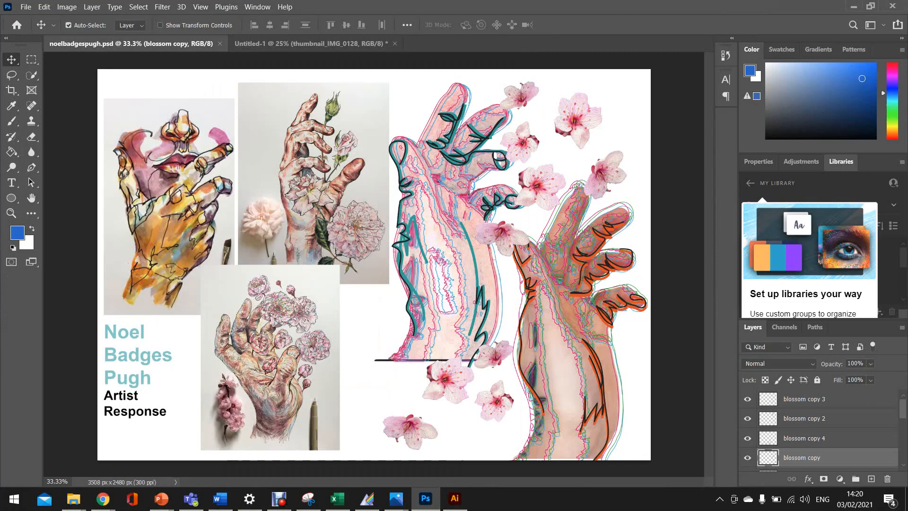
# - Switch from Photoshop to the Untitled-2 Illustrator document with the multicoloured hand outlines
pyautogui.click(454, 499)
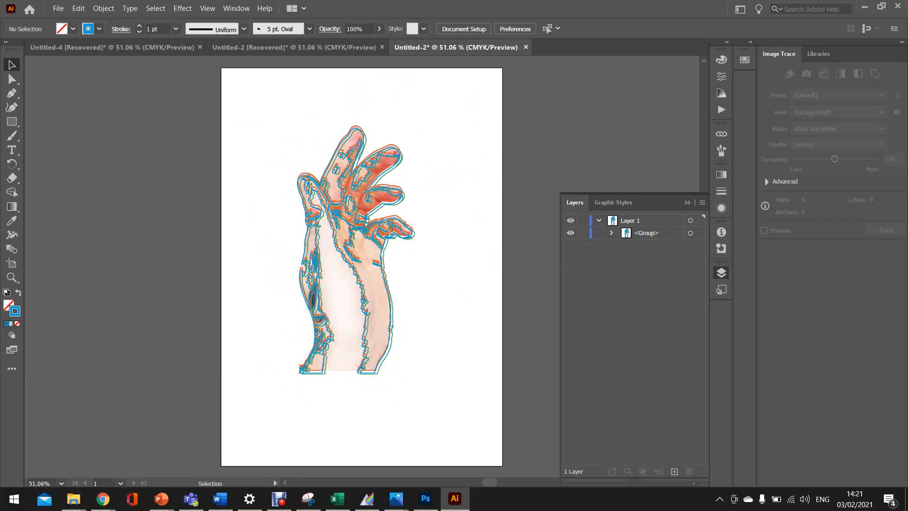
# - Ready the Paintbrush with the black 3 pt Oval brush, then return to the reference board
pyautogui.click(339, 249)
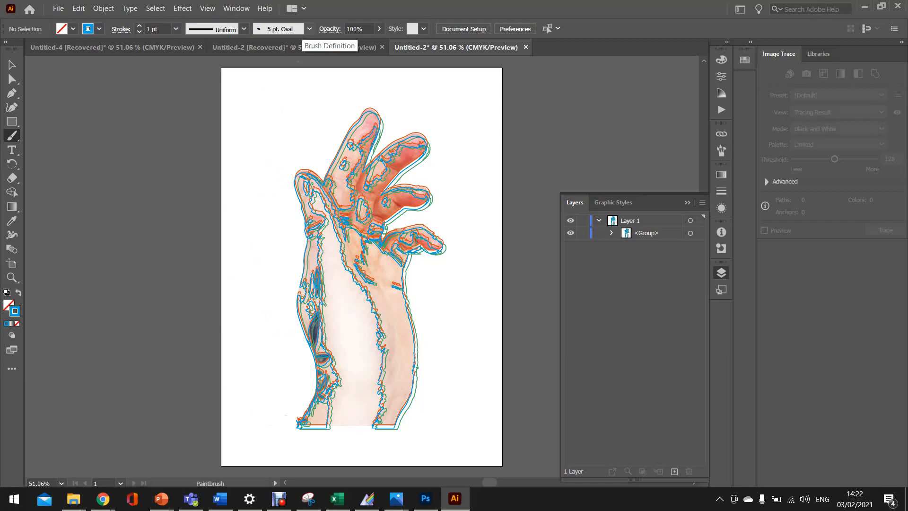
pyautogui.click(310, 29)
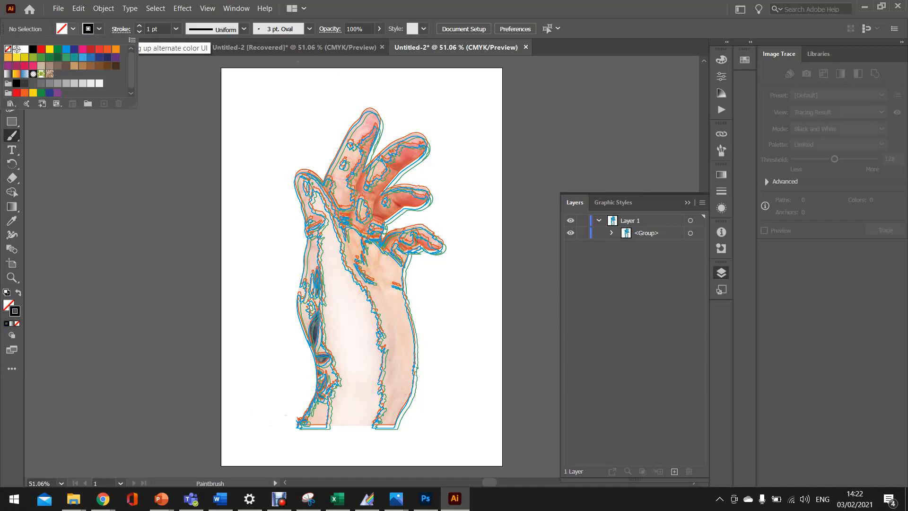
pyautogui.click(425, 499)
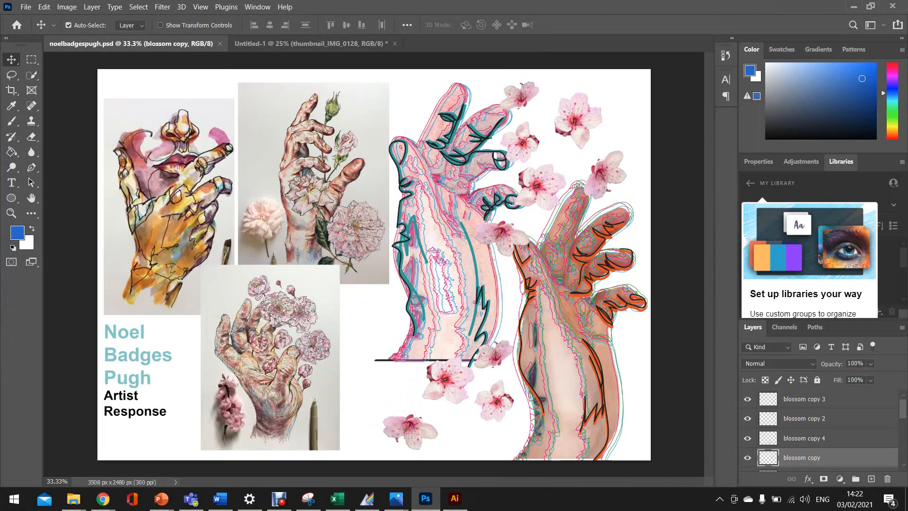
# - Paint black scribbly strokes along the fingers and palm, undoing one misplaced calligraphic stroke
pyautogui.click(454, 498)
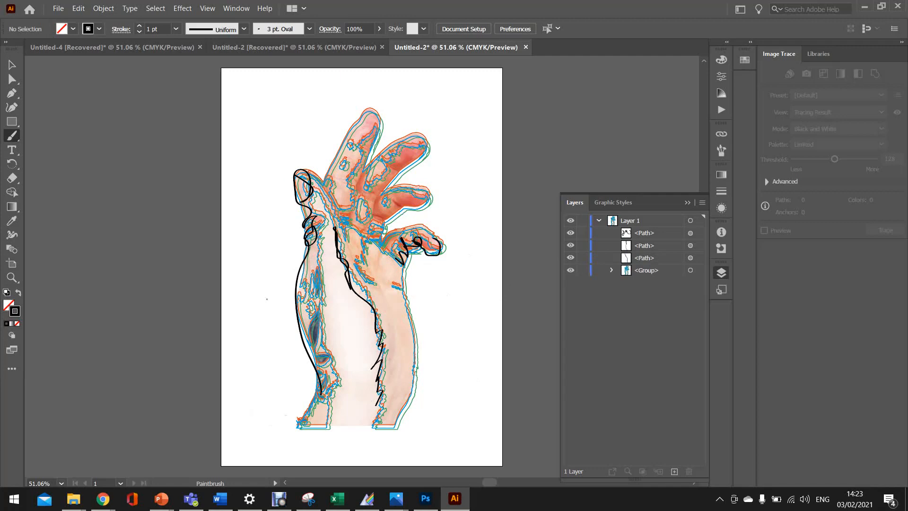
pyautogui.click(77, 8)
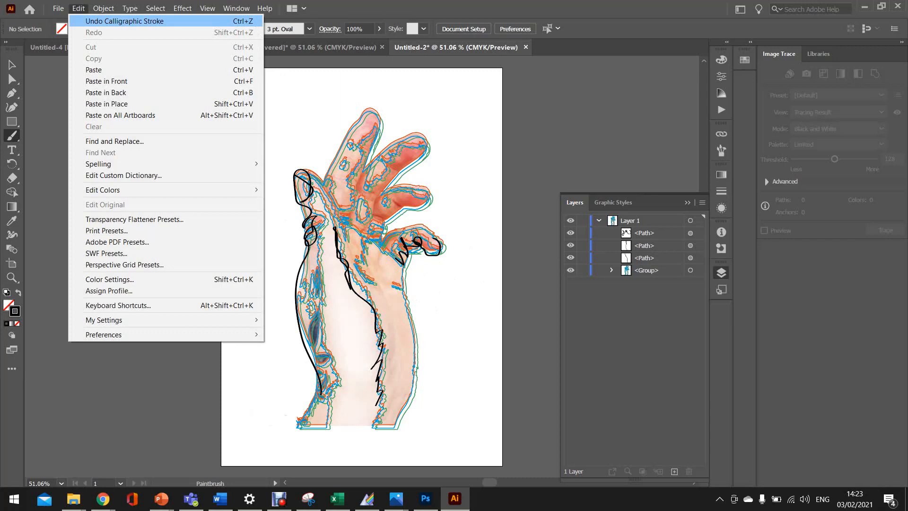
pyautogui.click(125, 20)
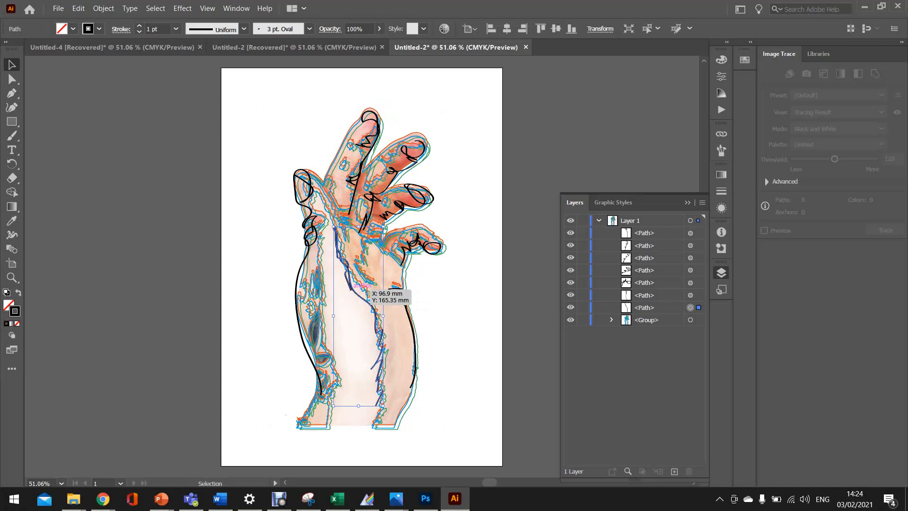
pyautogui.moveTo(156, 28)
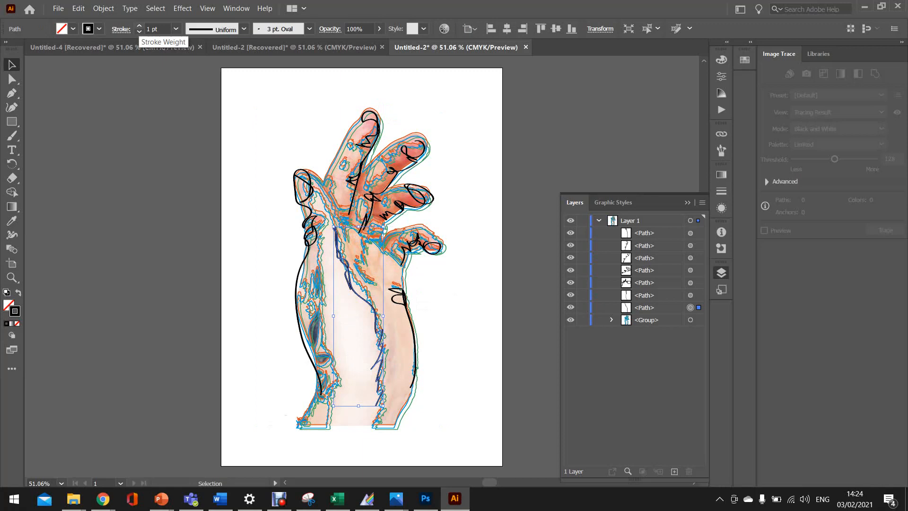
# - Thicken the selected palm crease stroke to 2 pt, then check the reference board
pyautogui.click(139, 26)
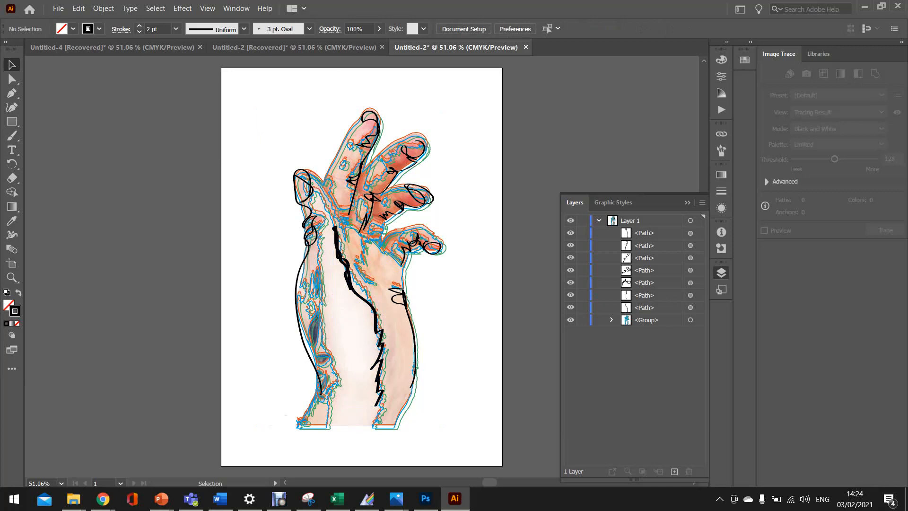
pyautogui.click(424, 499)
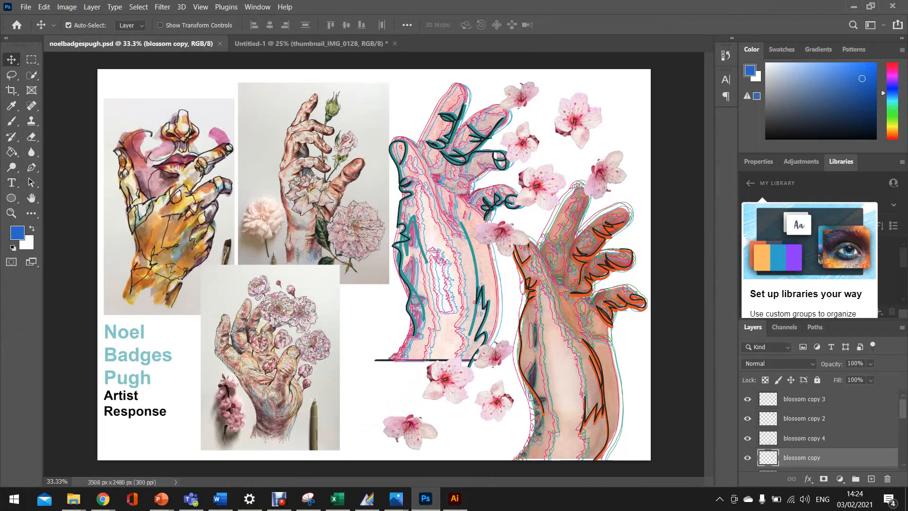
# - Add heavy finger strokes, then duplicate a fingertip curl path via the Layers panel and select the copy
pyautogui.click(455, 498)
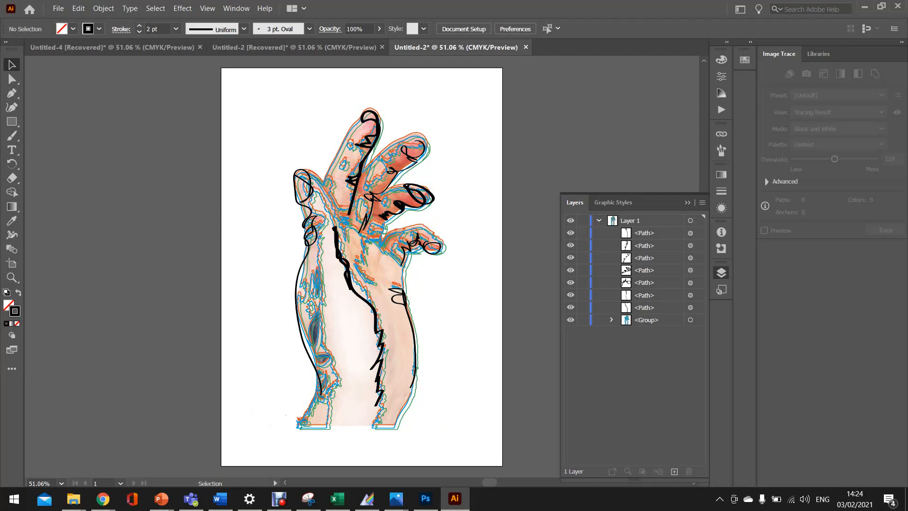
pyautogui.click(644, 295)
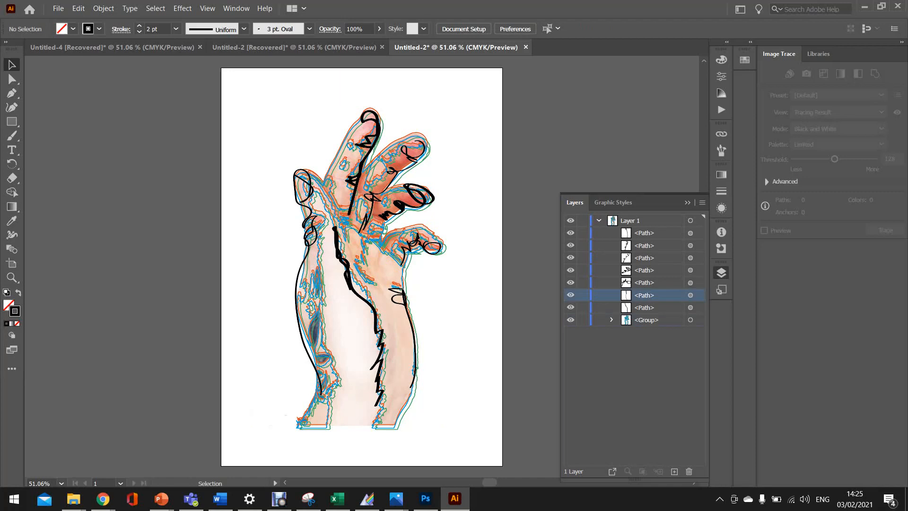
pyautogui.click(643, 245)
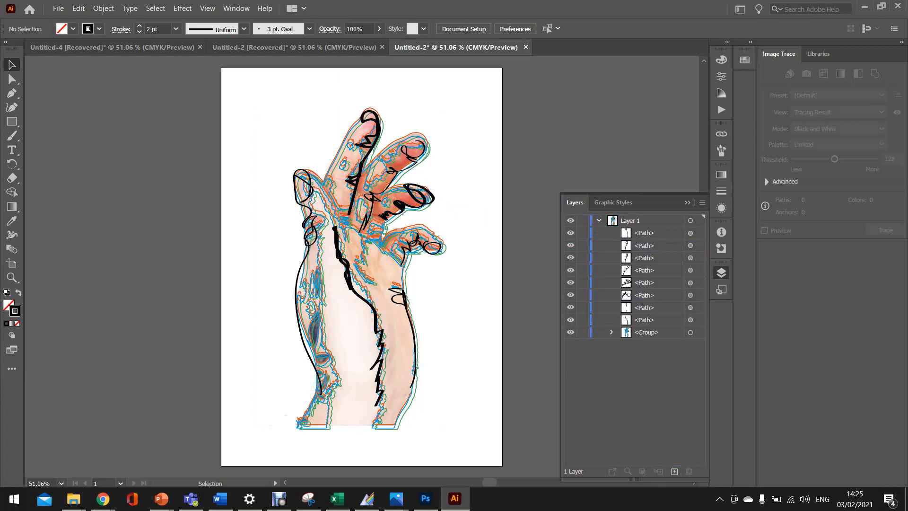
pyautogui.click(643, 245)
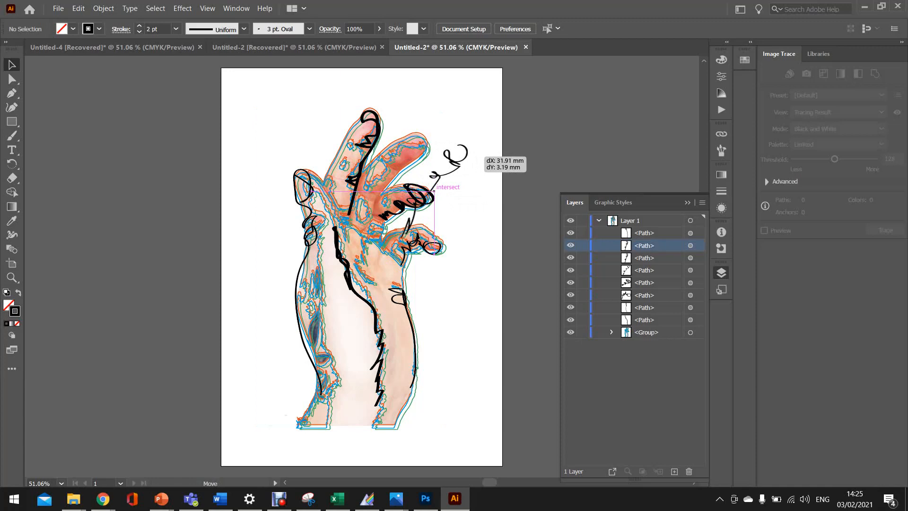
# - Drag the duplicated scribble curl onto a fingertip of the hand
pyautogui.moveTo(431, 185); pyautogui.dragTo(258, 159)
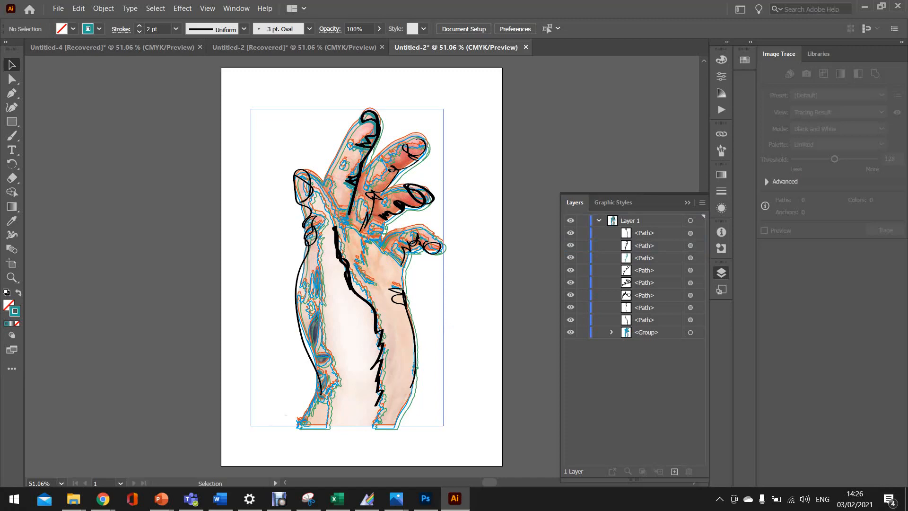
# - Copy the watercolour hand painting from Photoshop and paste it left of the artboard in Illustrator
pyautogui.click(424, 498)
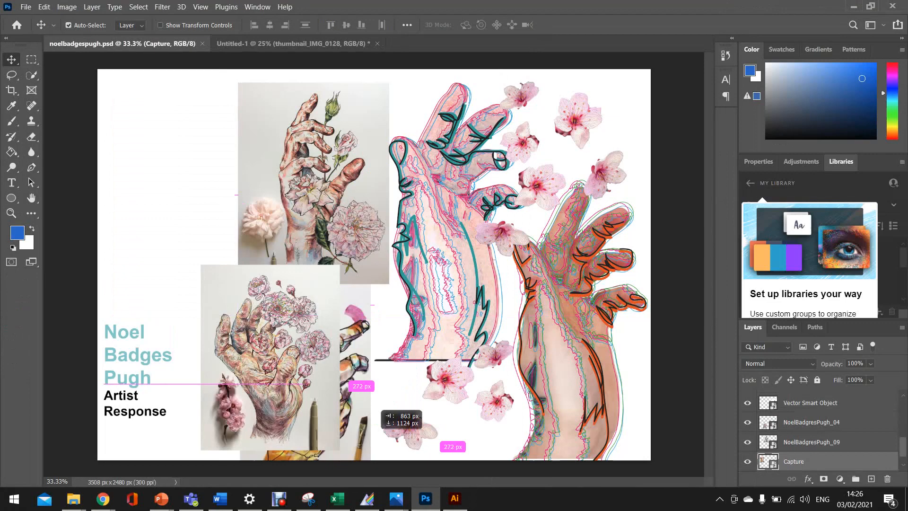
pyautogui.click(455, 498)
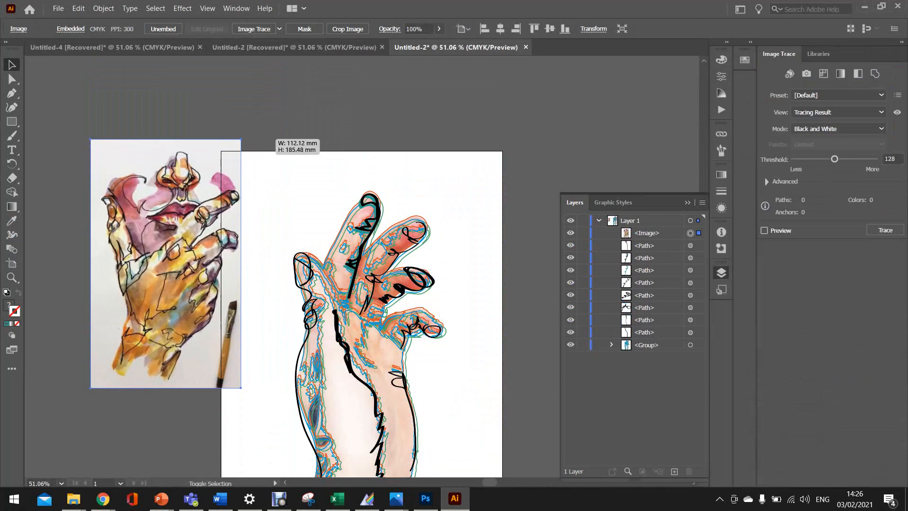